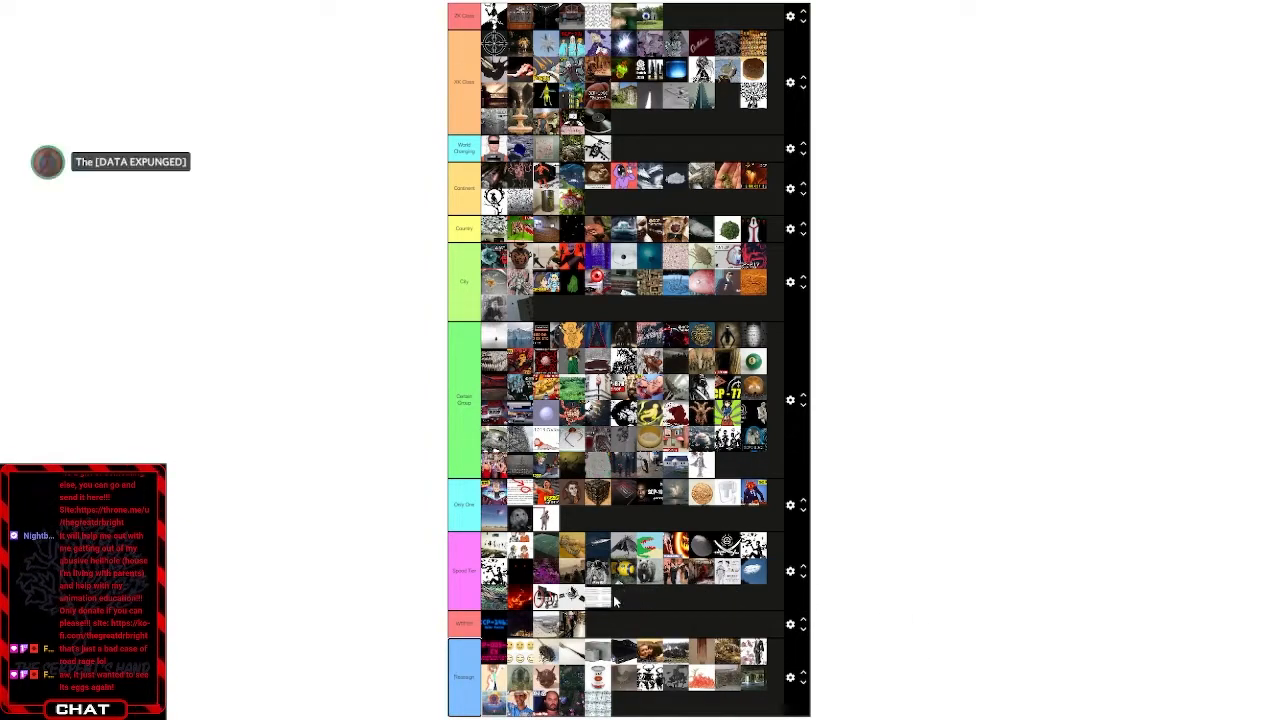
{"action": "mouse_move", "coordinate": [915, 610]}
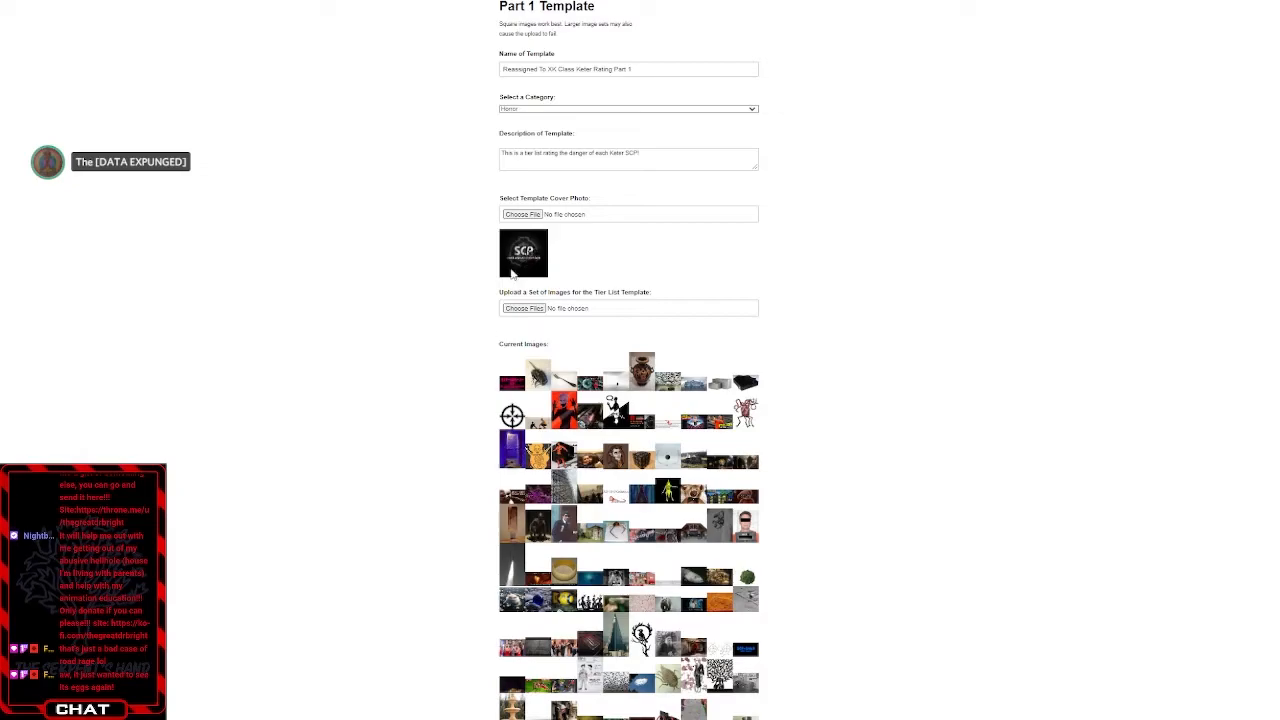
- Show the extra row label fields and label Row 10 'Dino Tier', then submit the template
{"action": "scroll", "scroll_direction": "down", "scroll_amount": 3}
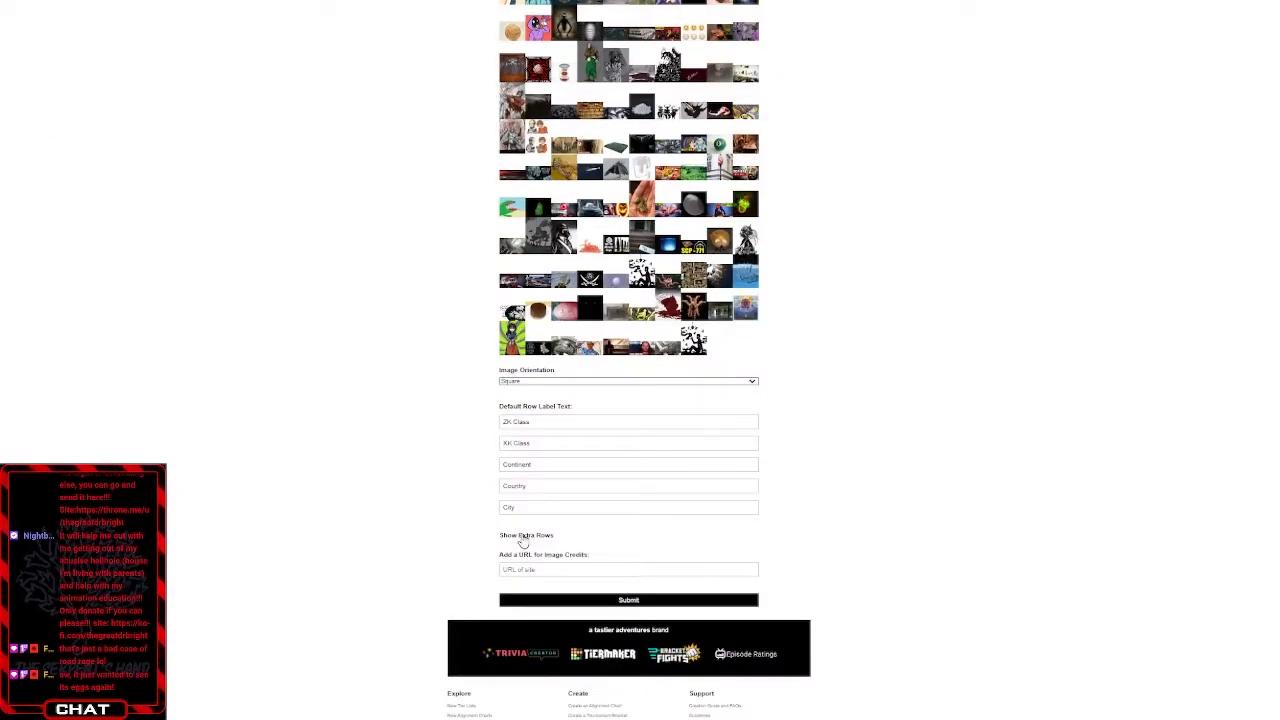
{"action": "left_click", "coordinate": [526, 535]}
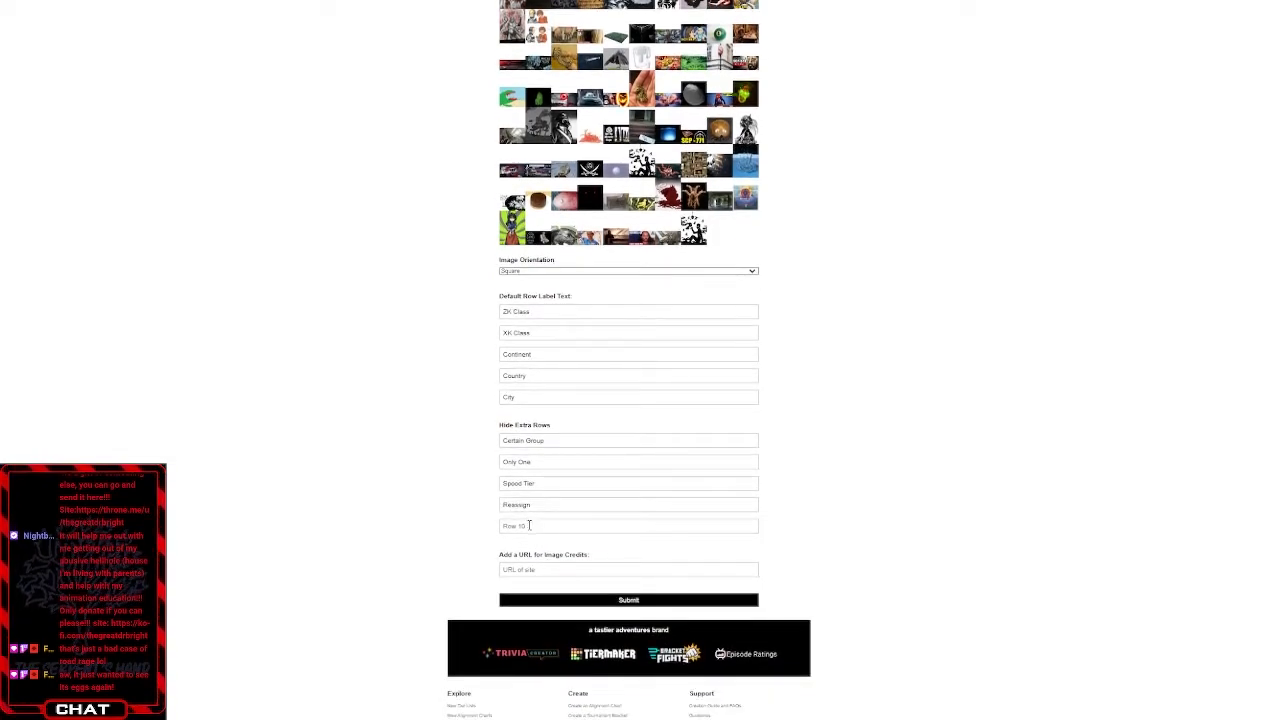
{"action": "left_click", "coordinate": [628, 526]}
{"action": "type", "text": "Dino"}
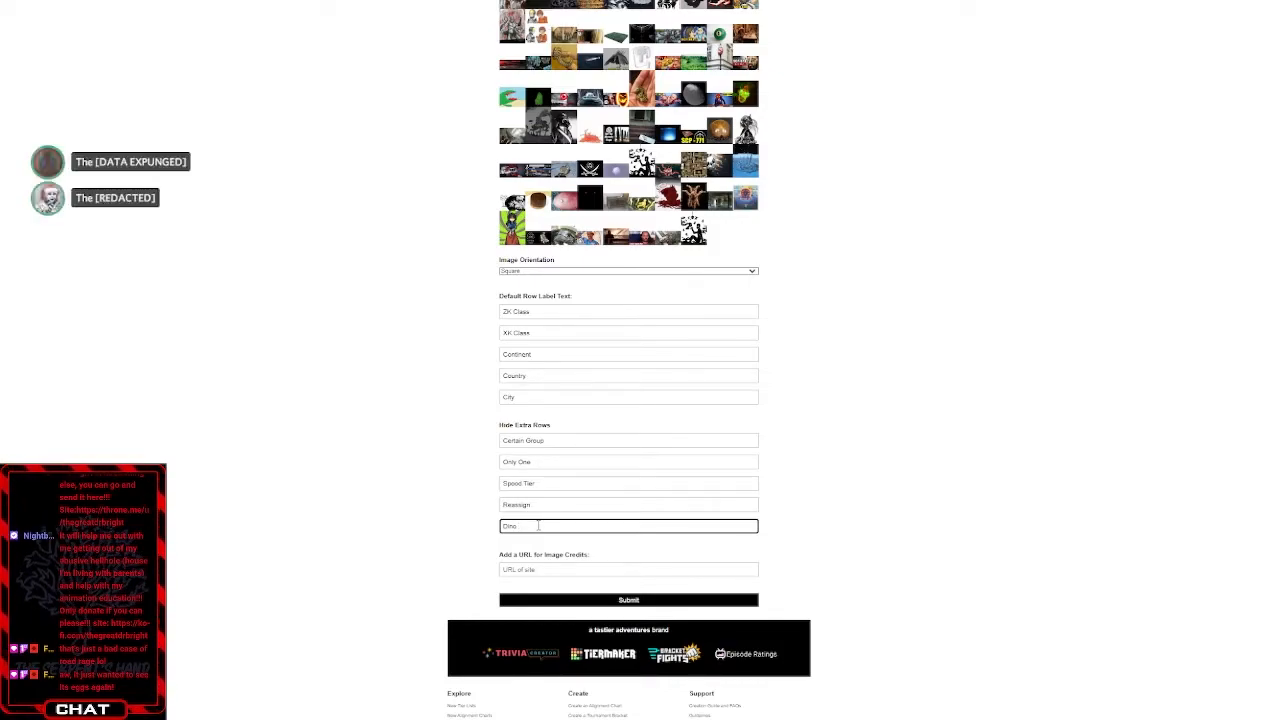
{"action": "type", "text": "Tier"}
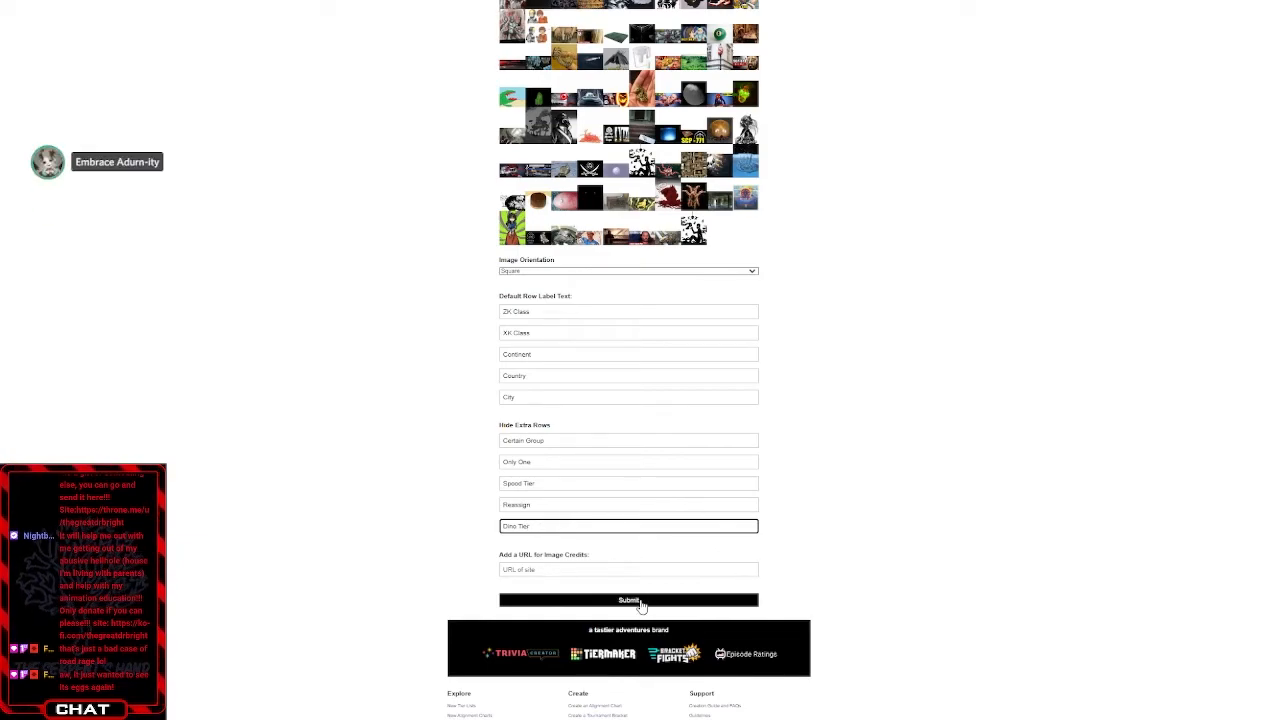
{"action": "left_click", "coordinate": [629, 601]}
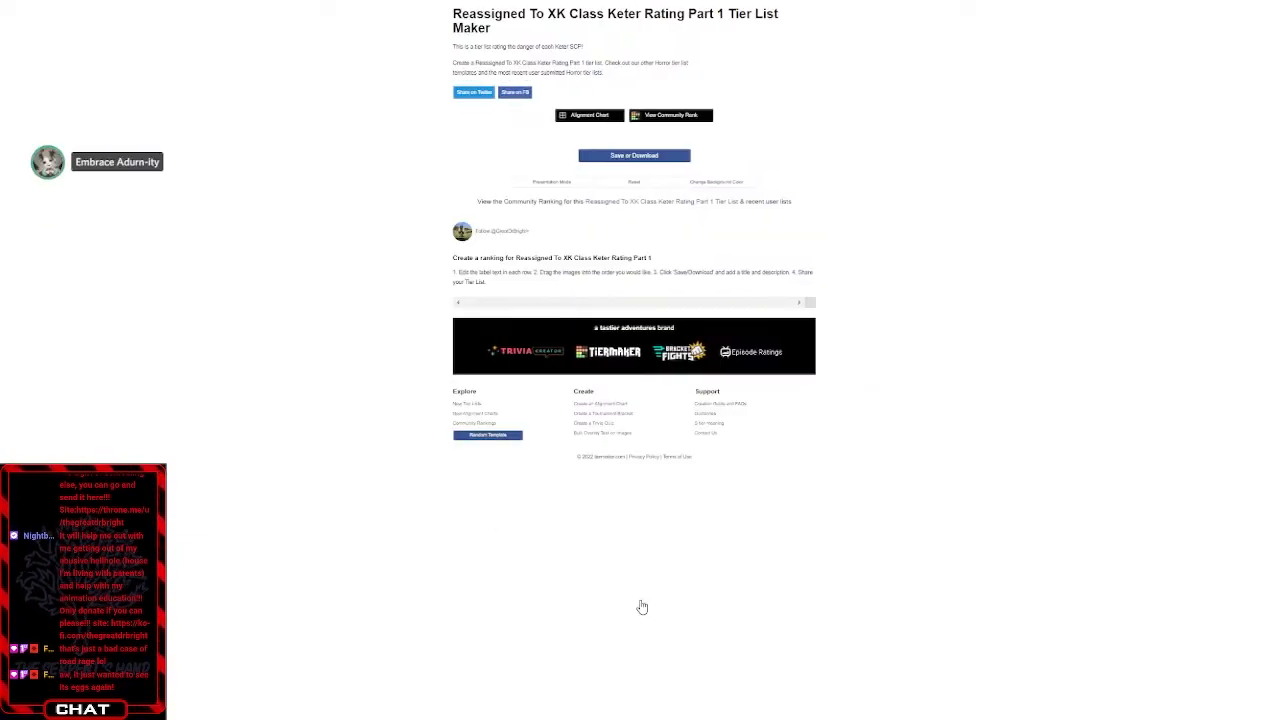
- Scroll through the loaded tier rows down to the unranked SCP images and back to the top
{"action": "scroll", "scroll_direction": "down", "scroll_amount": 3}
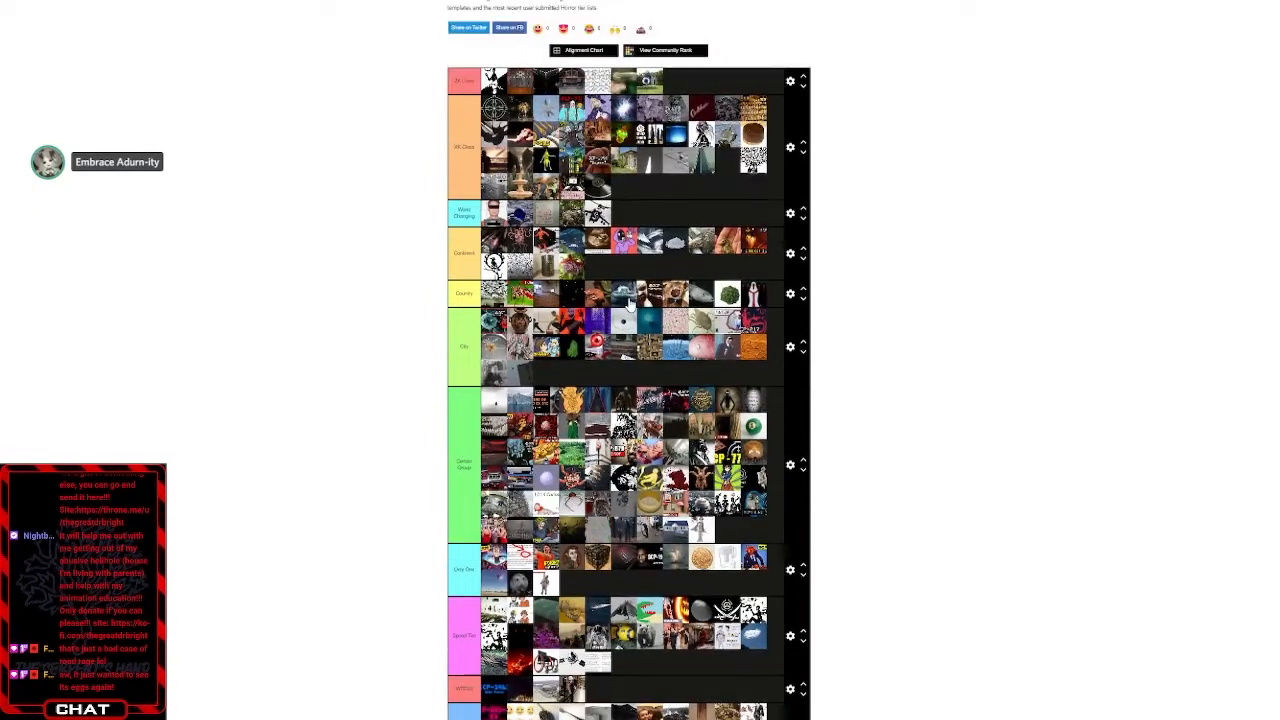
{"action": "scroll", "scroll_direction": "down", "scroll_amount": 3}
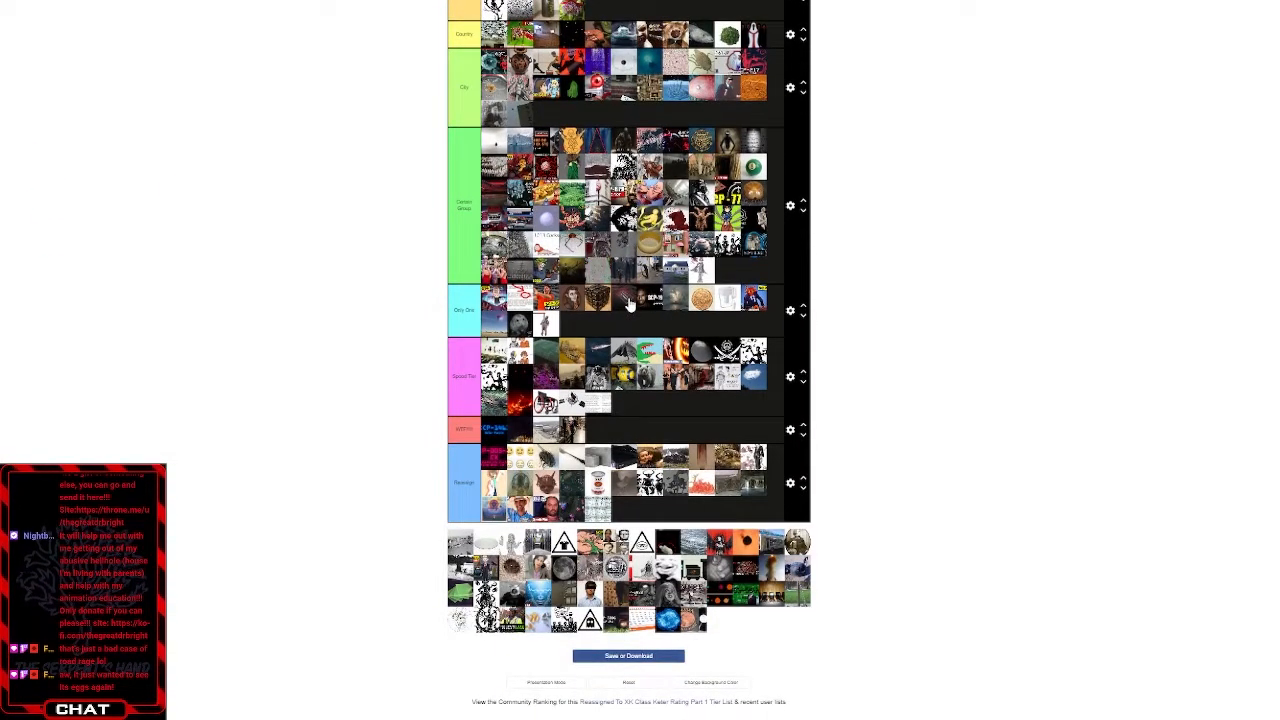
{"action": "scroll", "scroll_direction": "up", "scroll_amount": 3}
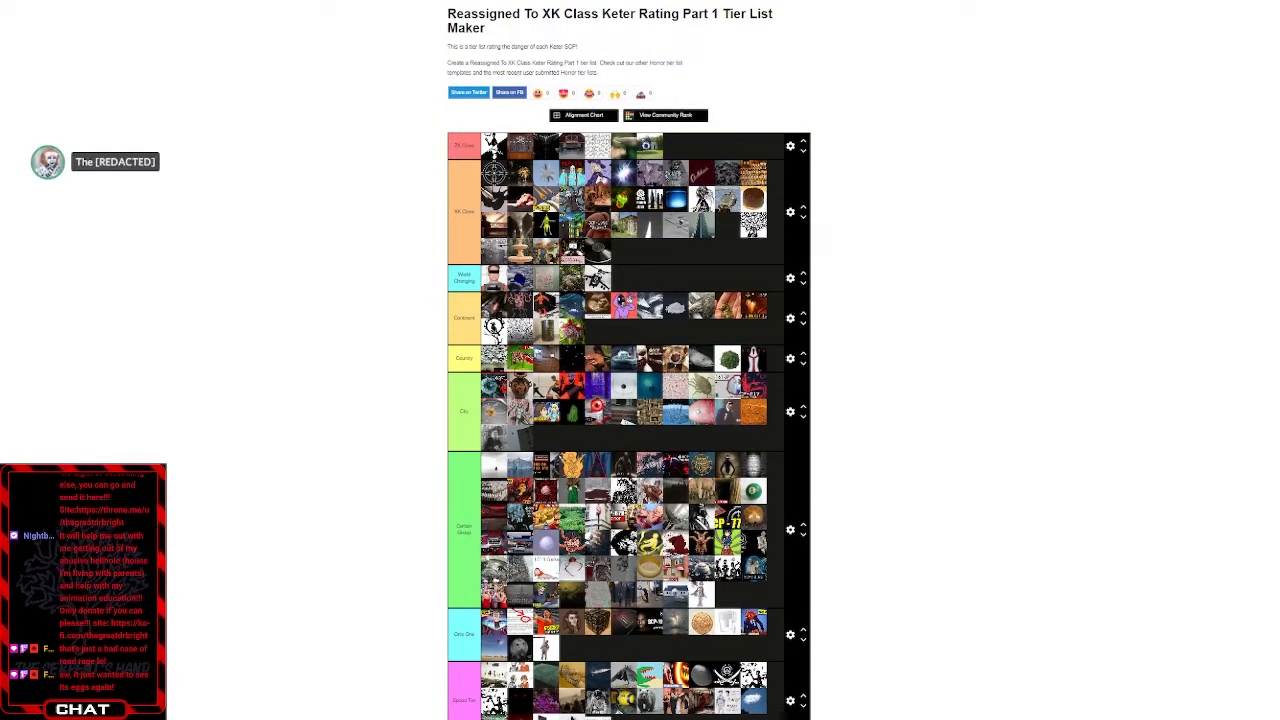
- Show the extra row fields again and select the Certain Group label to recheck it
{"action": "scroll", "scroll_direction": "down", "scroll_amount": 3}
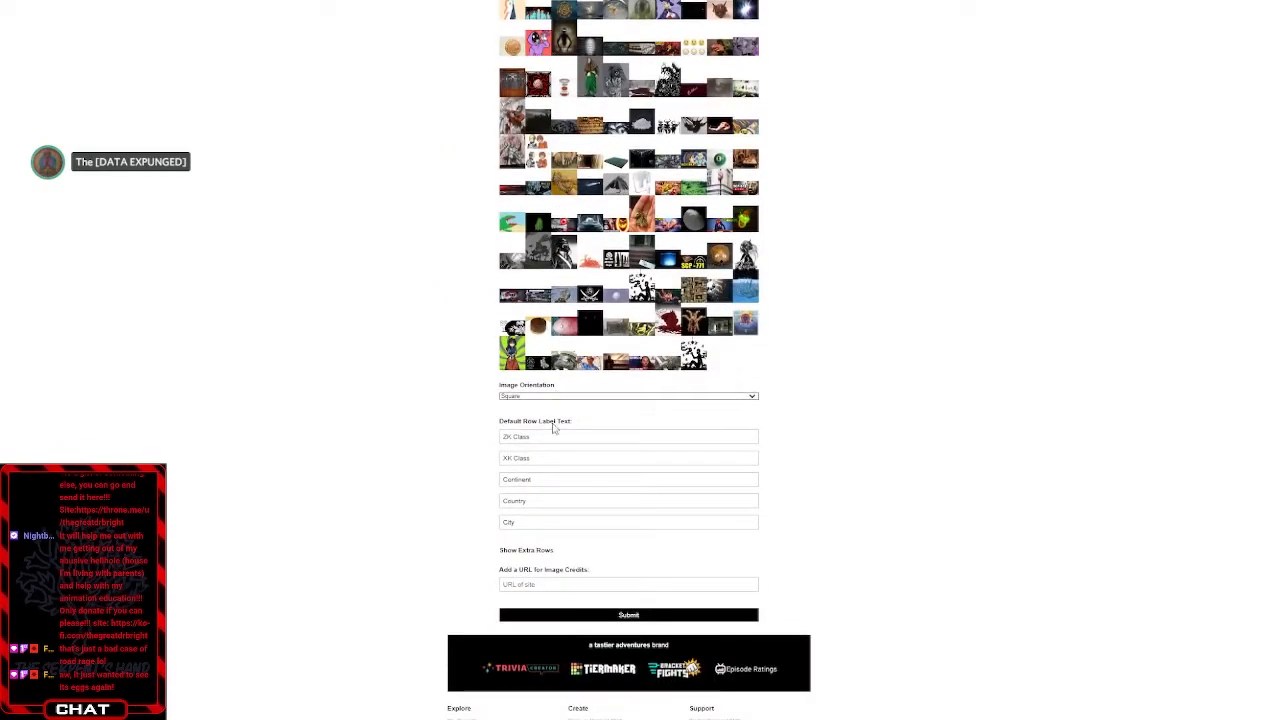
{"action": "left_click", "coordinate": [526, 549]}
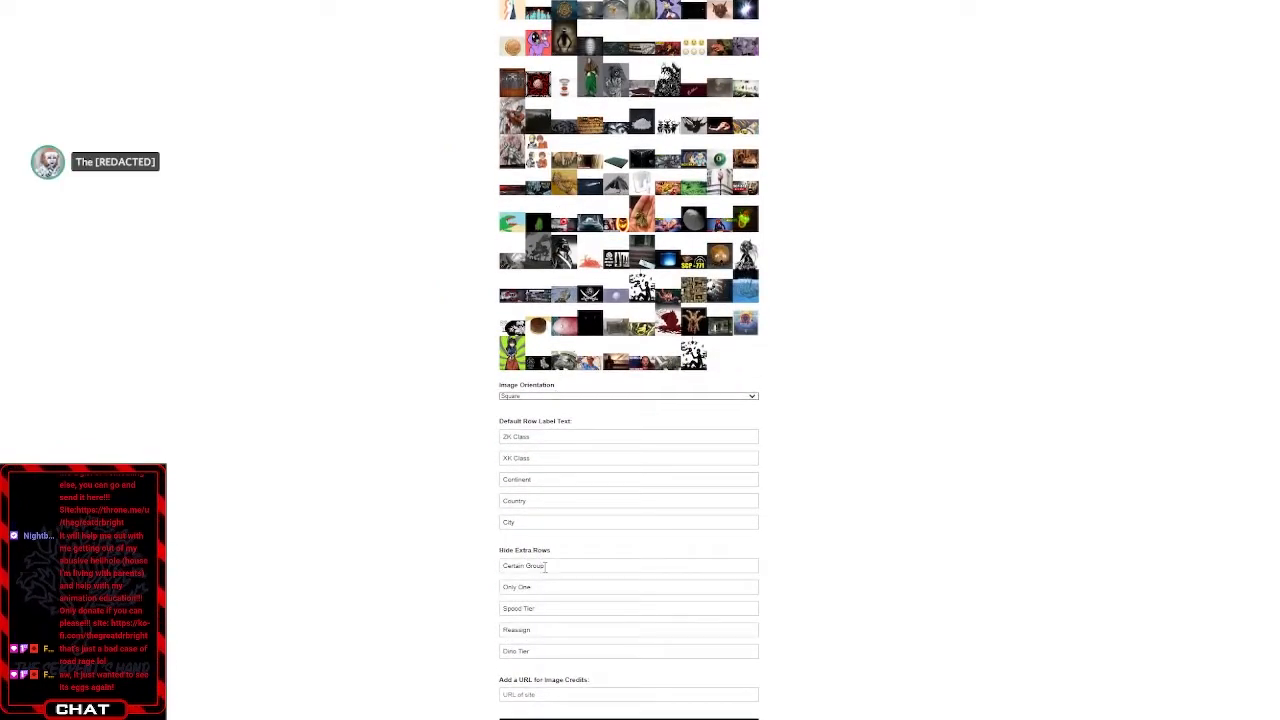
{"action": "left_click", "coordinate": [627, 651]}
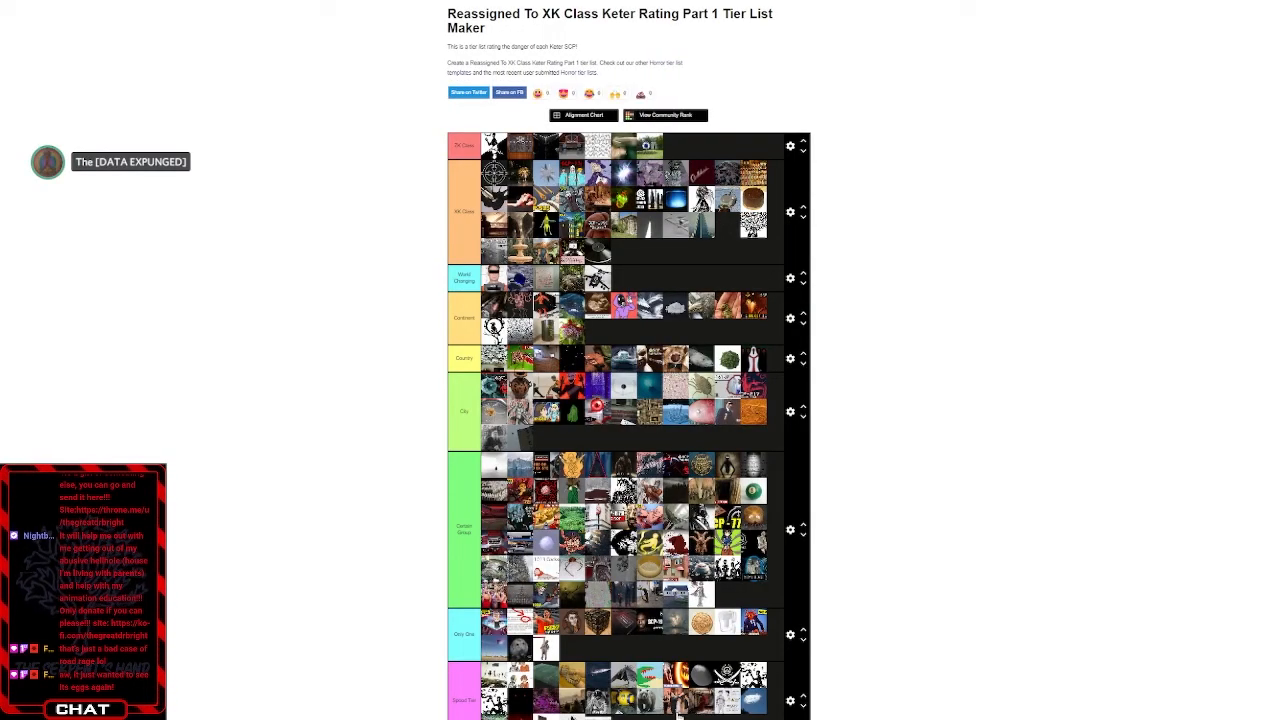
{"action": "scroll", "scroll_direction": "down", "scroll_amount": 3}
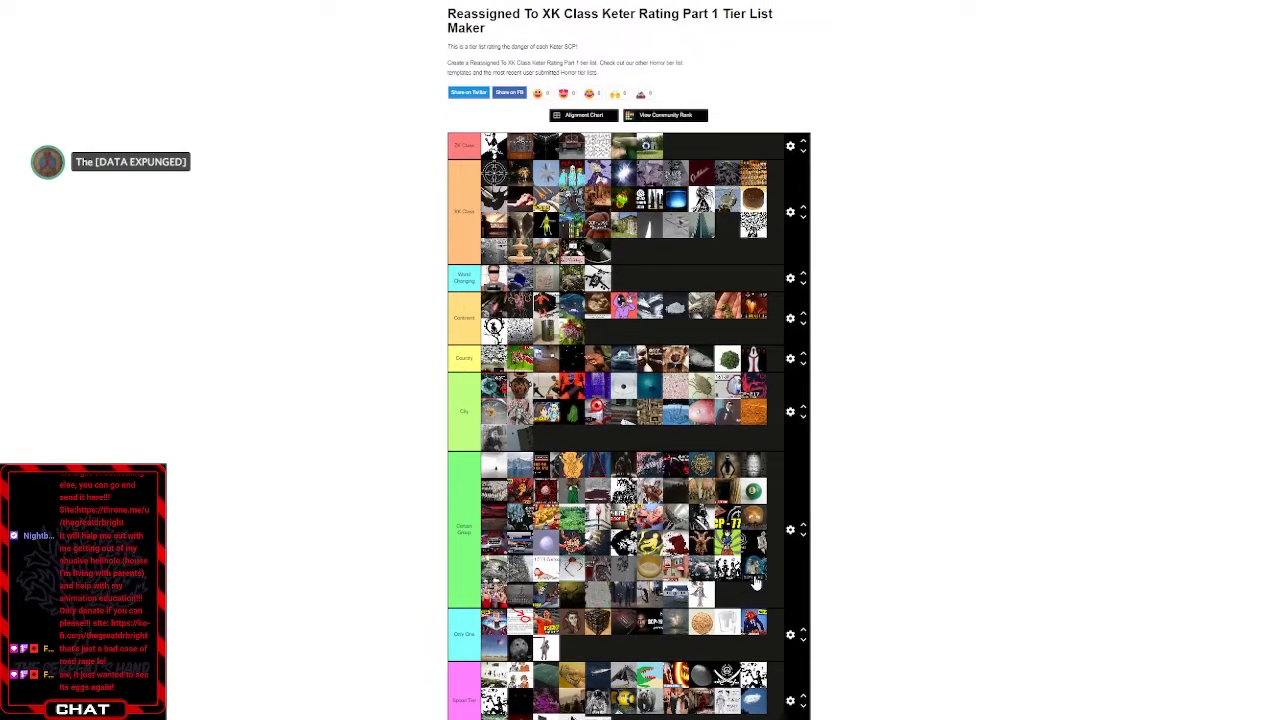
{"action": "scroll", "scroll_direction": "down", "scroll_amount": 3}
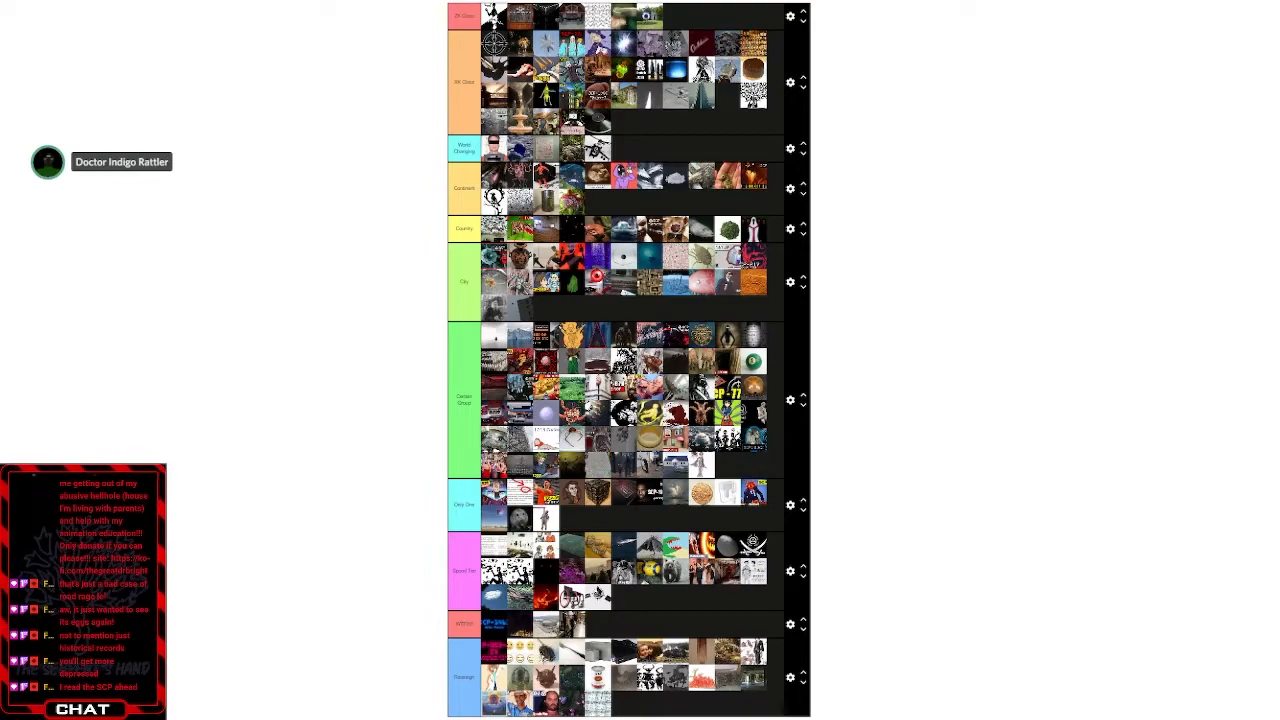
{"action": "scroll", "scroll_direction": "down", "scroll_amount": 3}
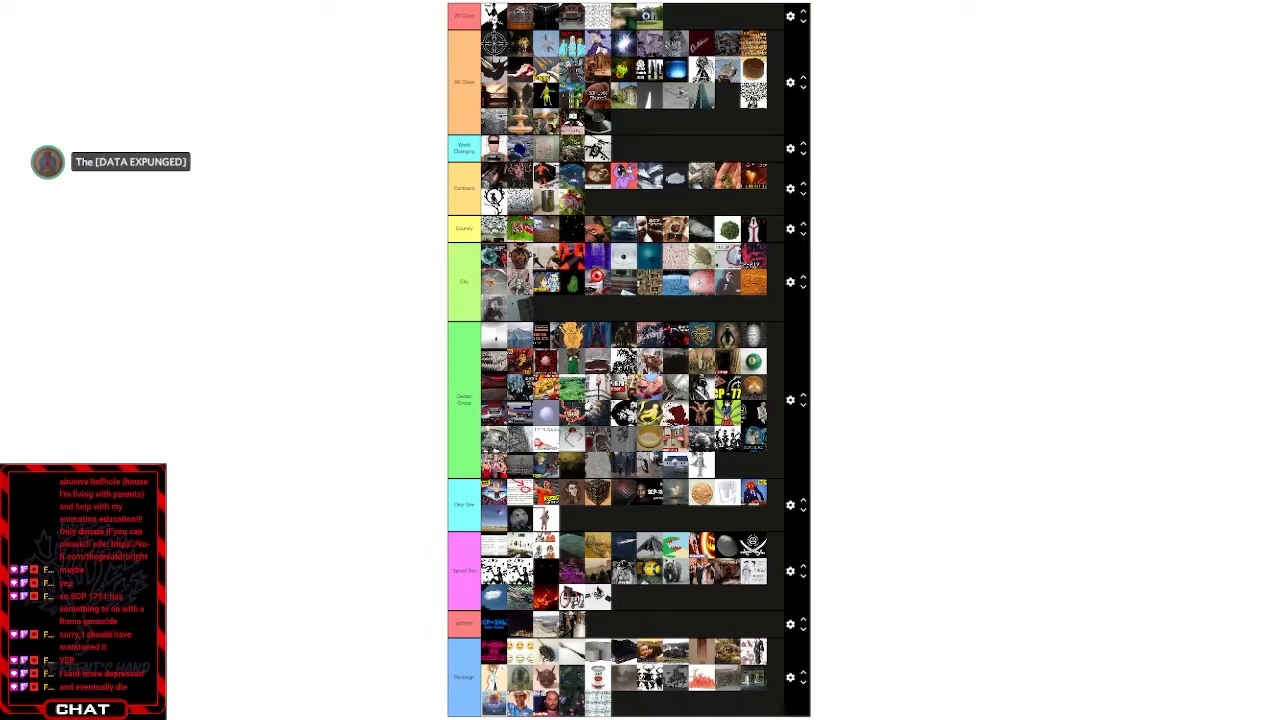
{"action": "scroll", "scroll_direction": "down", "scroll_amount": 3}
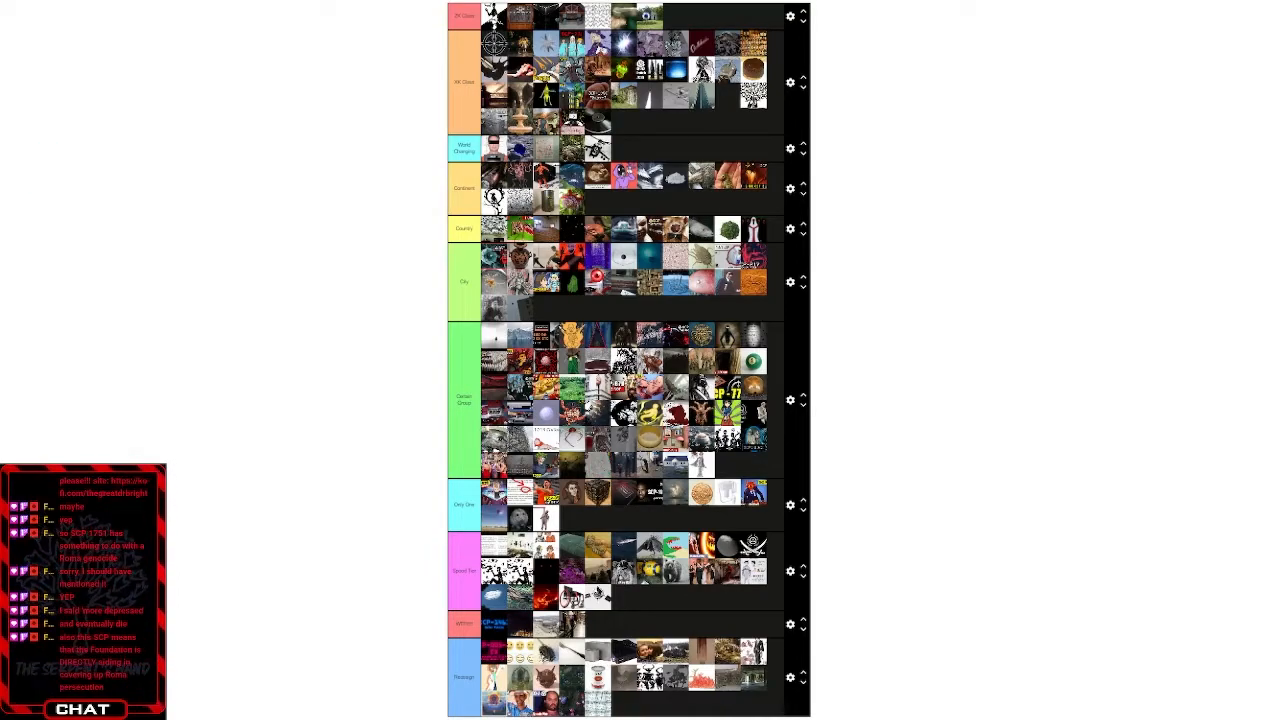